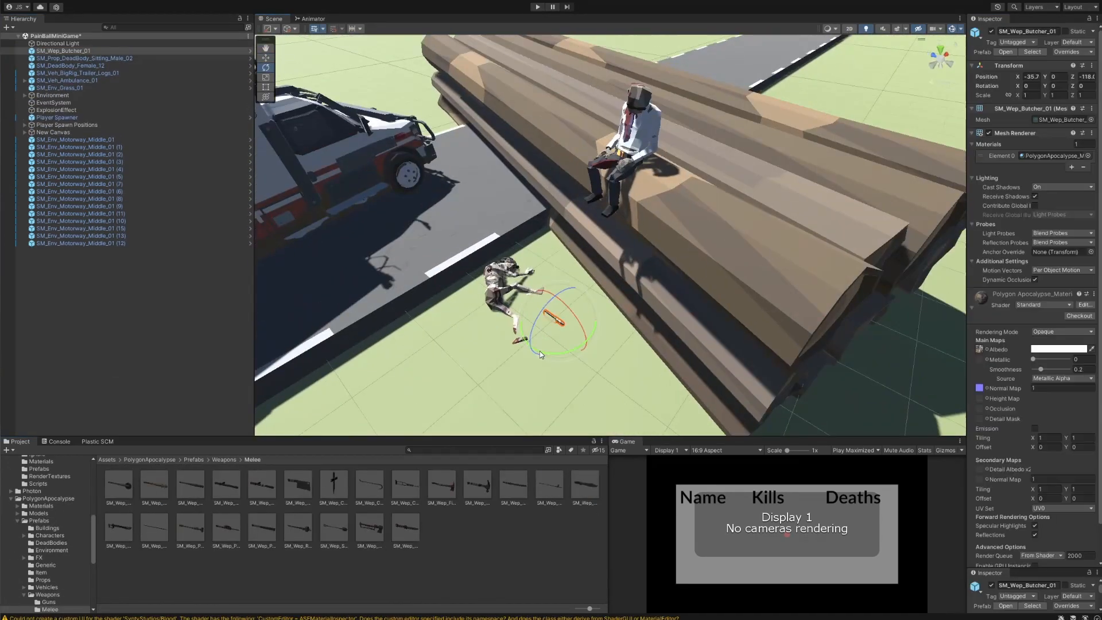
Inspect the Player Spawn Positions, then enter play mode to start the reaction grid game
{"action": "left_click", "coordinate": [46, 528]}
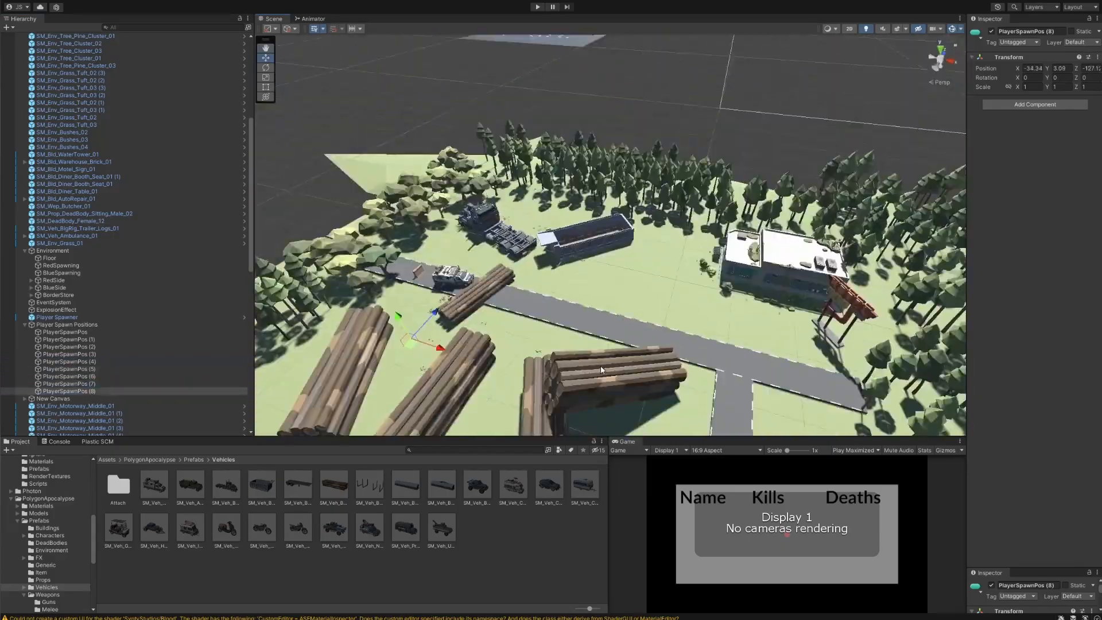
{"action": "left_click", "coordinate": [580, 7]}
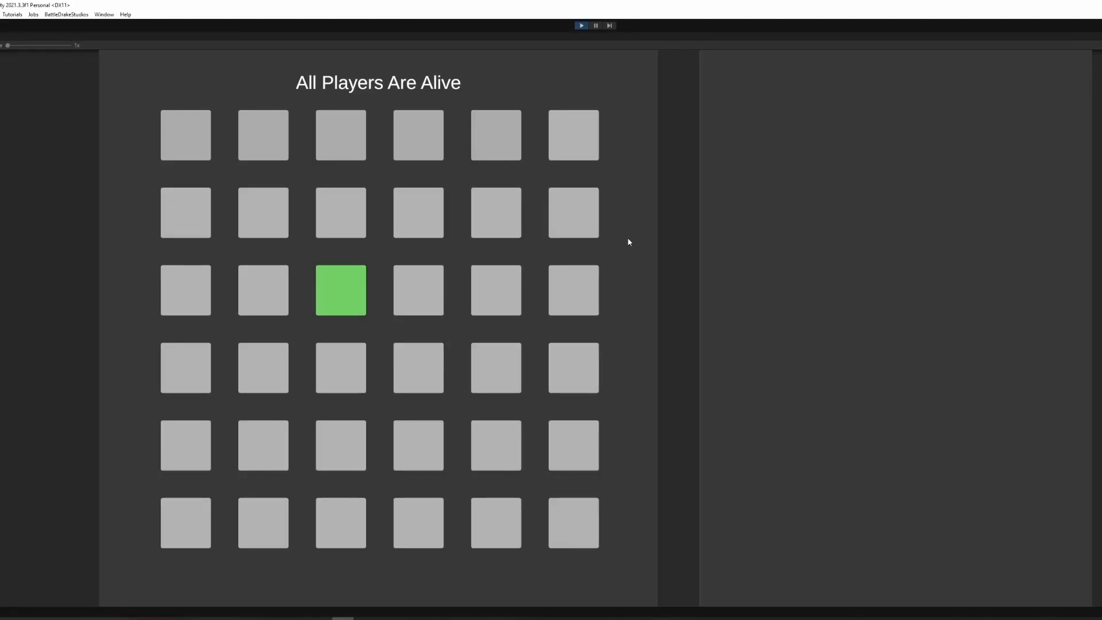